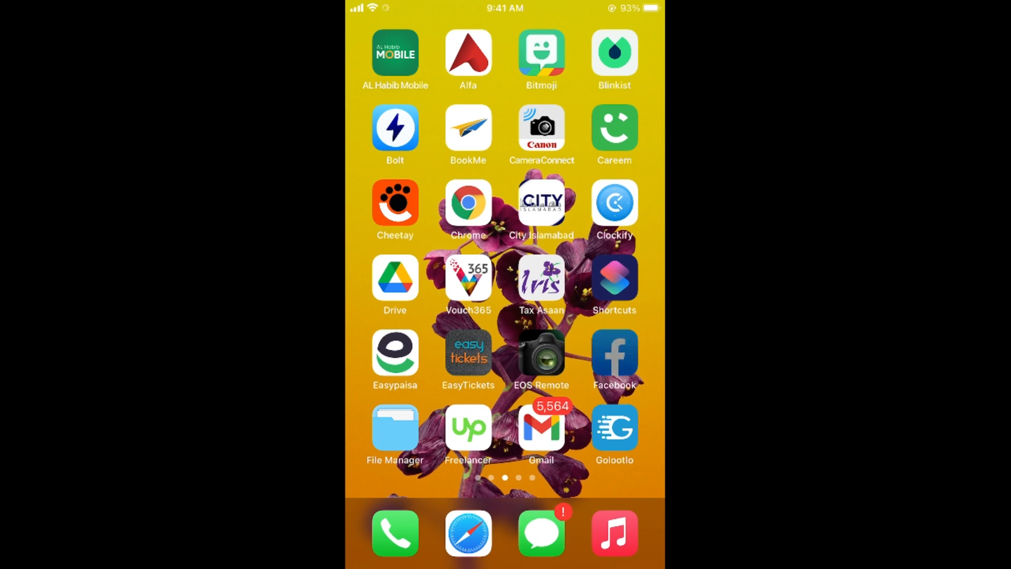
# Step: Launch the Facebook app from the iPhone home screen
pyautogui.click(613, 358)
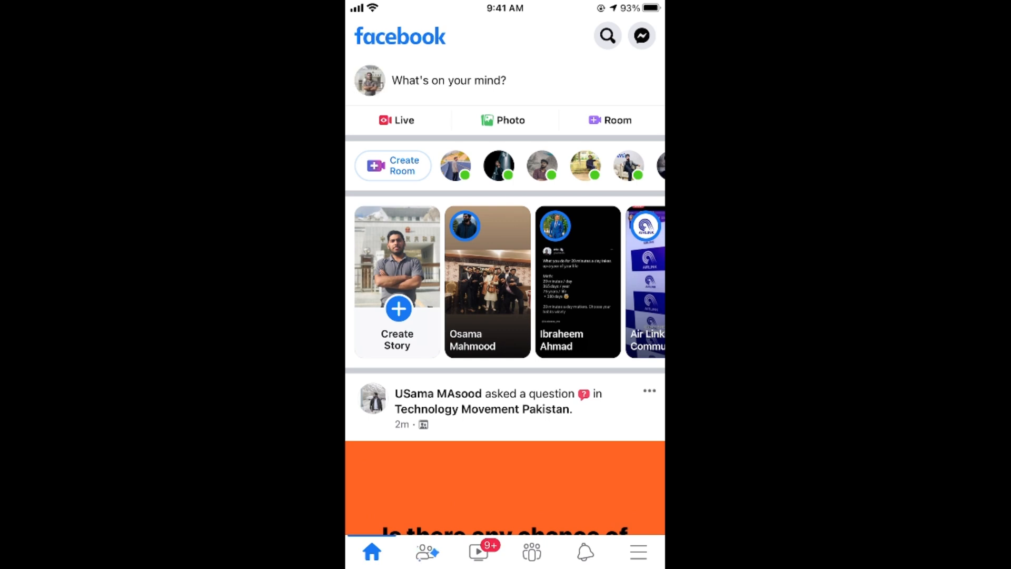
# Step: Go to your own profile page through the main Facebook menu
pyautogui.click(637, 551)
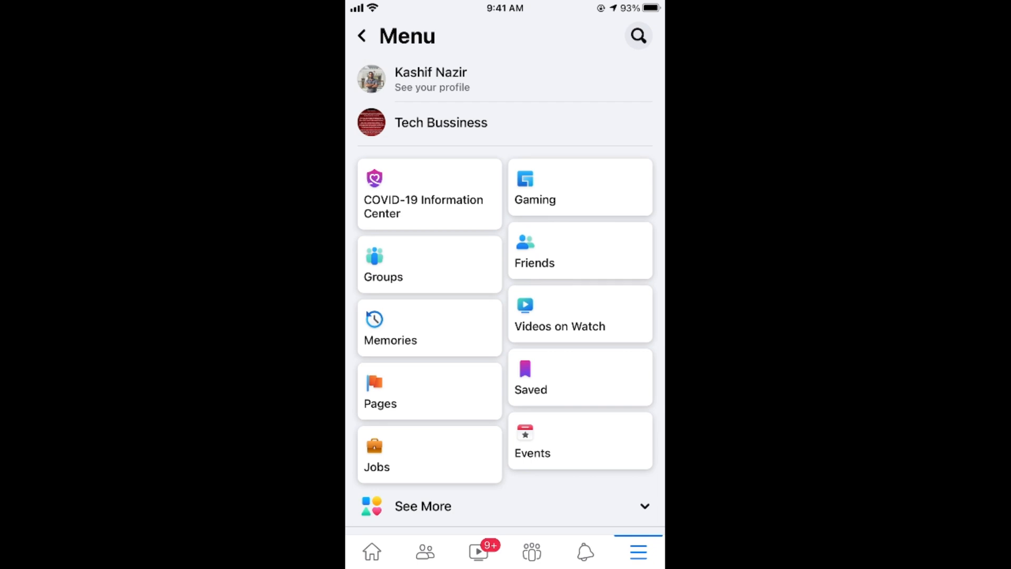
pyautogui.click(431, 79)
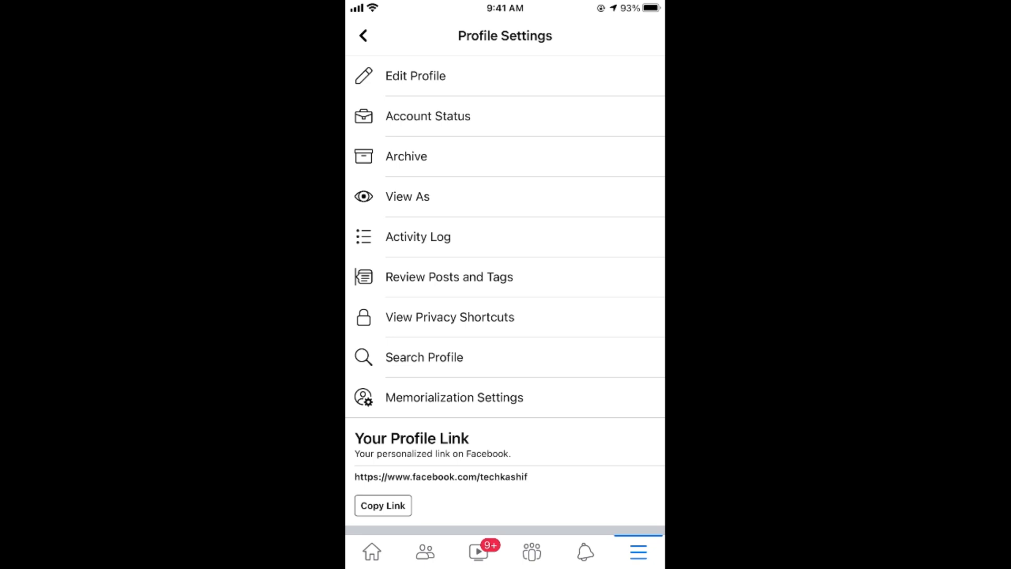
# Step: From Edit Profile, scroll down and open the Featured section for editing
pyautogui.click(415, 76)
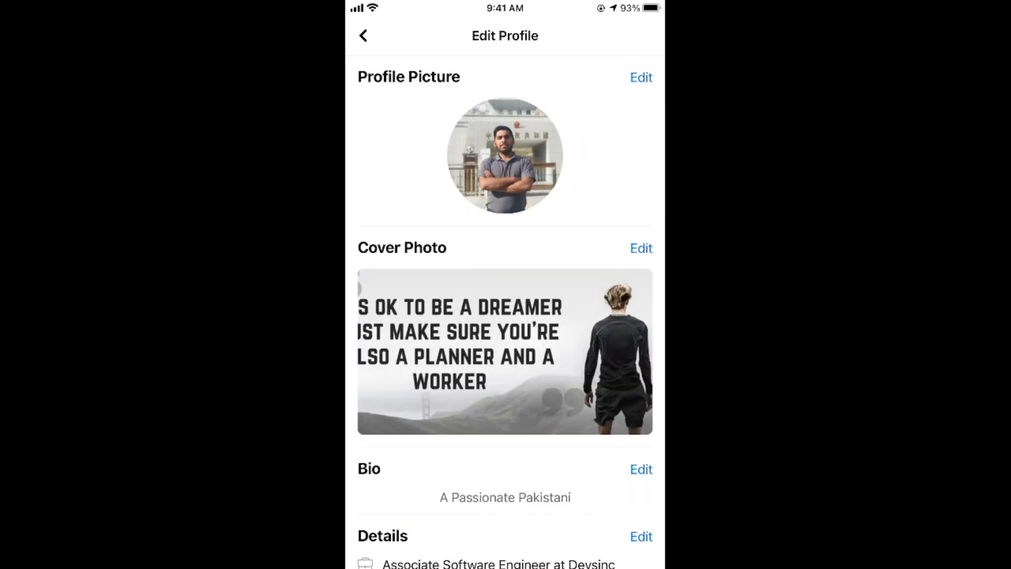
pyautogui.scroll(-3)
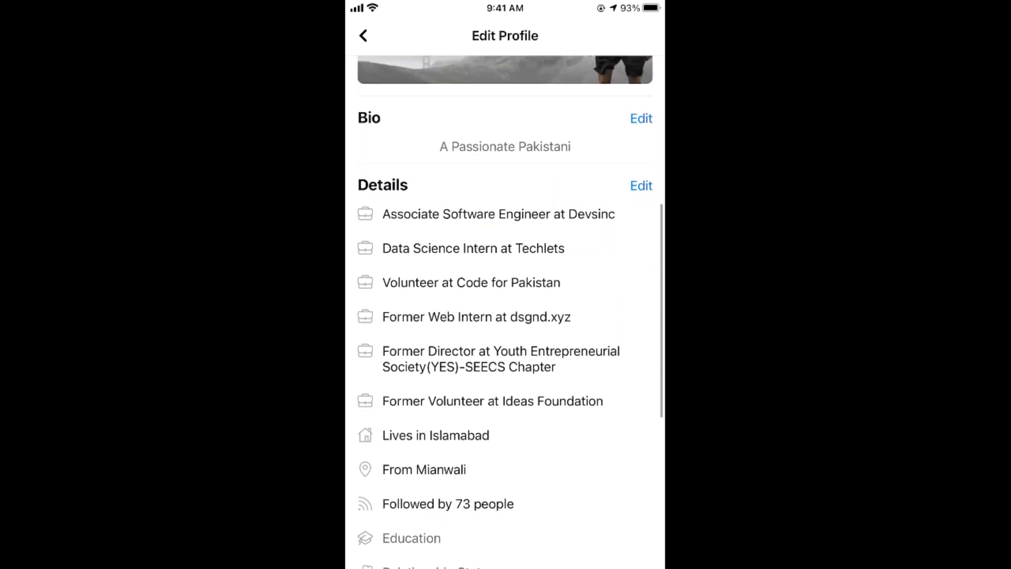
pyautogui.scroll(-3)
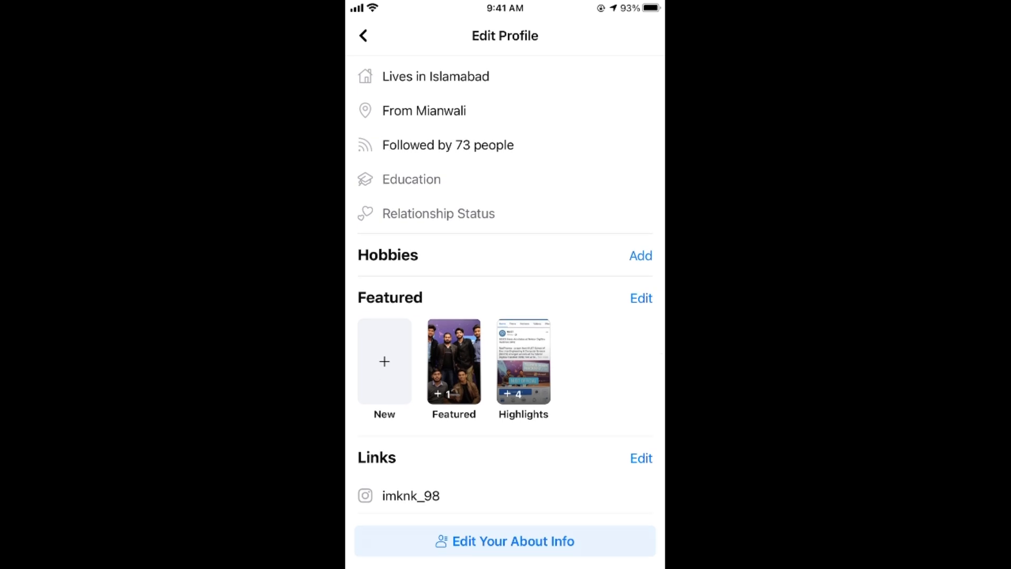
pyautogui.click(640, 298)
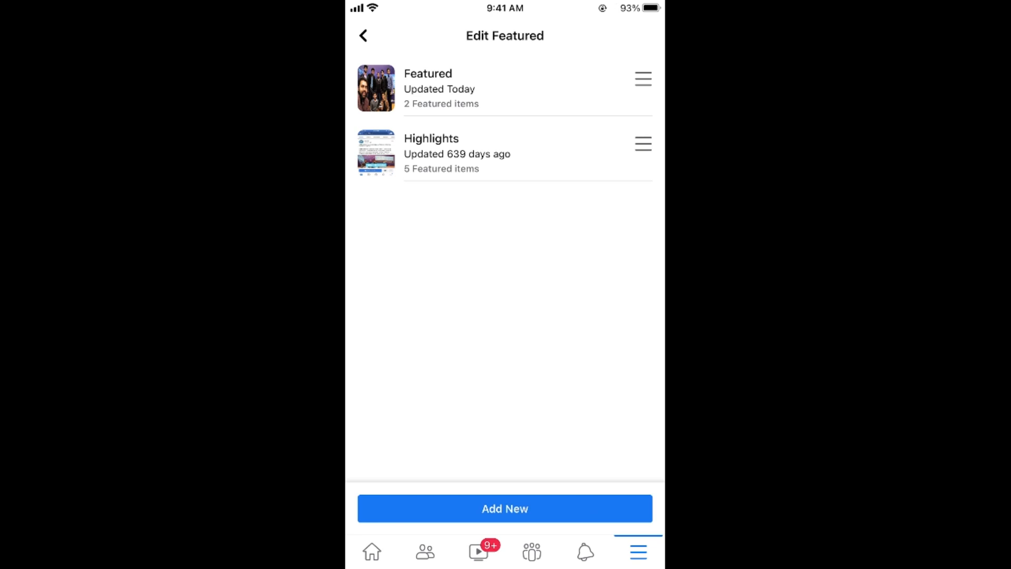
# Step: Open the Featured collection and bring up its Add to Featured picker
pyautogui.click(427, 87)
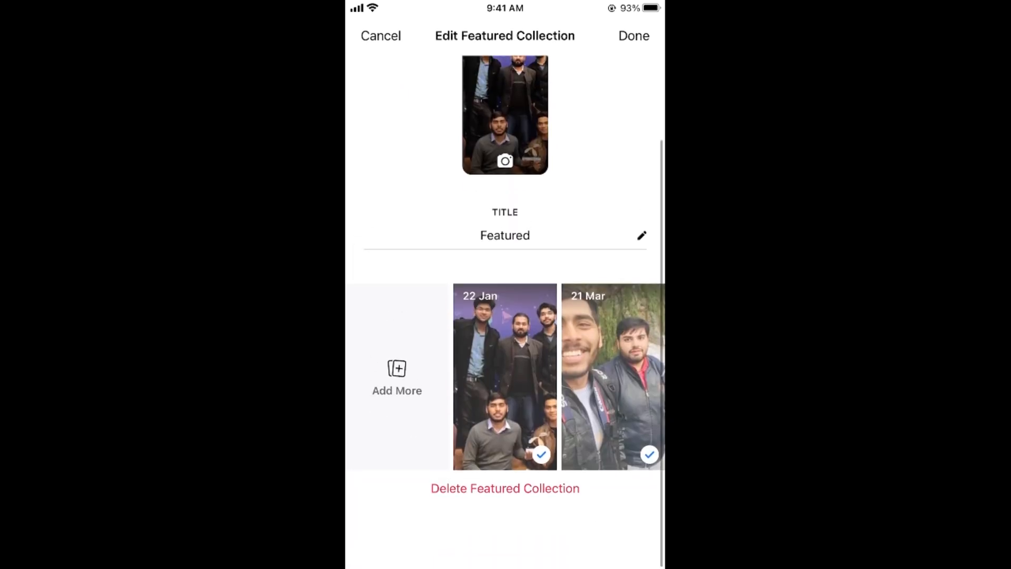
pyautogui.click(397, 377)
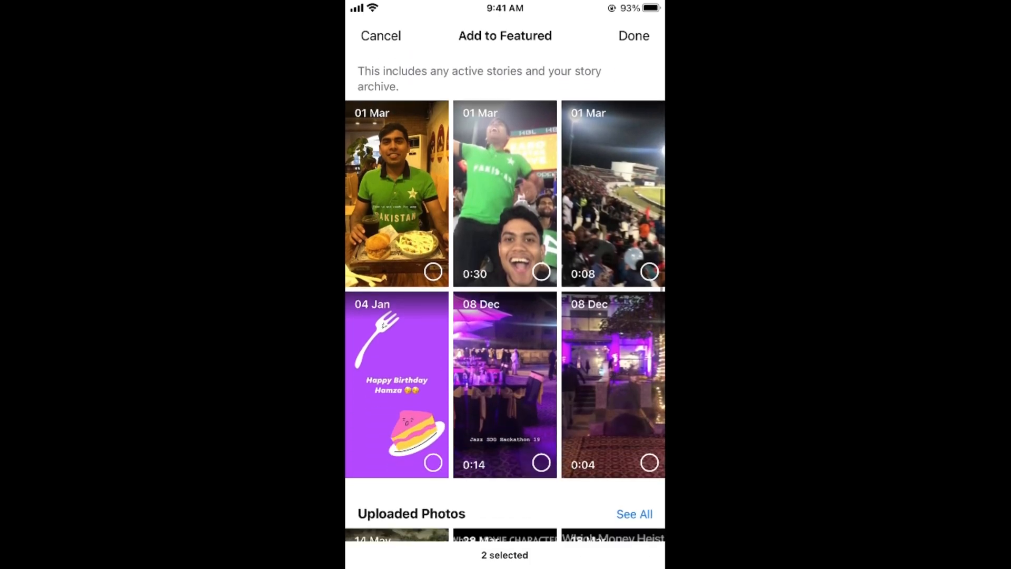
# Step: Confirm the selected items with Done, returning to the Edit Featured list
pyautogui.scroll(-3)
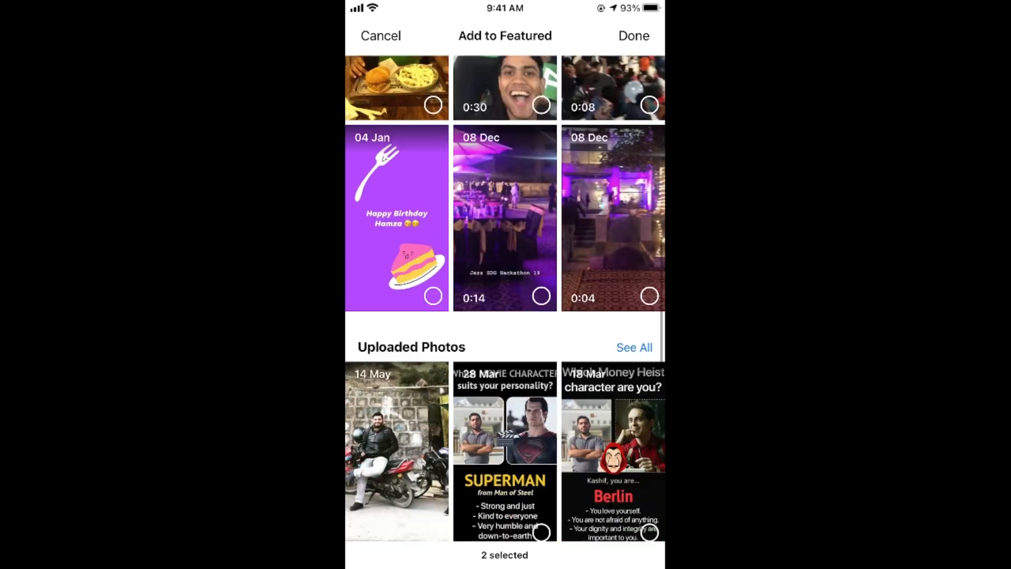
pyautogui.click(632, 35)
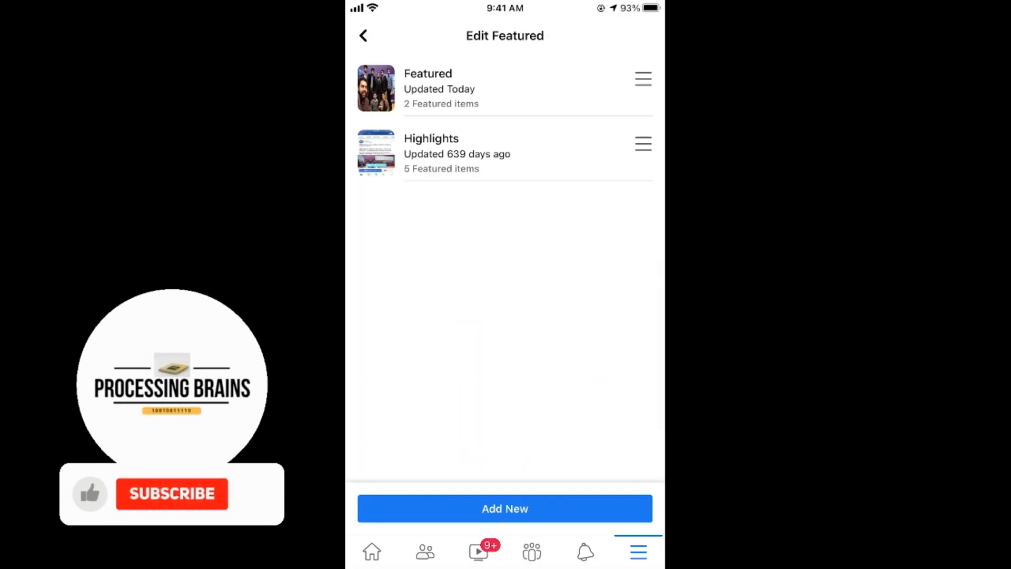
pyautogui.click(172, 494)
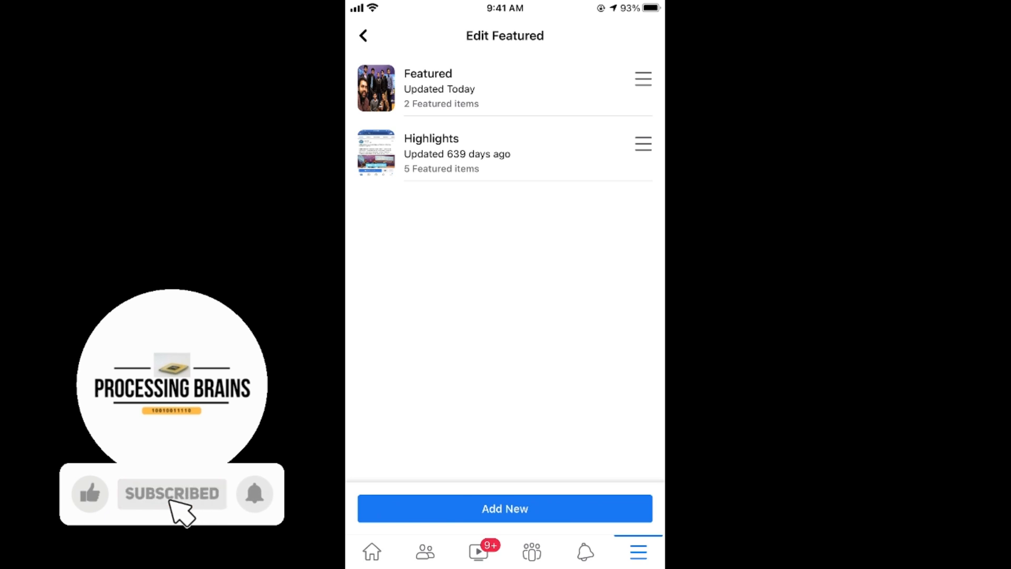